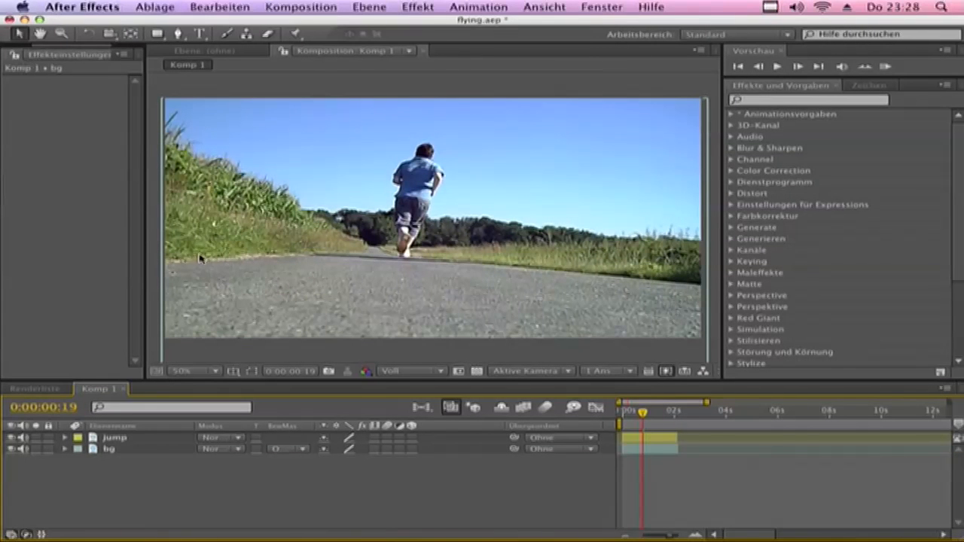
mouse_move(205, 299)
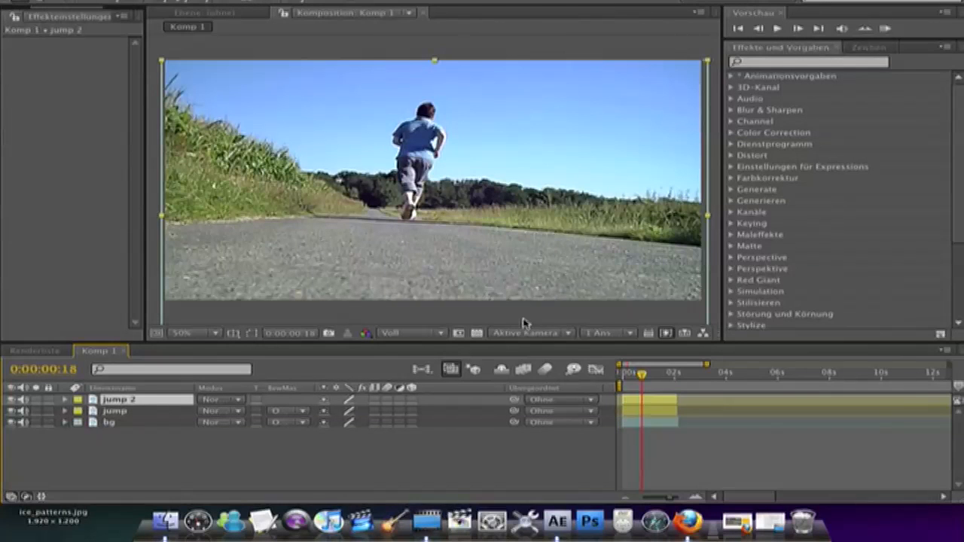
Step: Scrub Komp 1 to about 1:21, the frame where the jumping person is mid-air
left_click(645, 372)
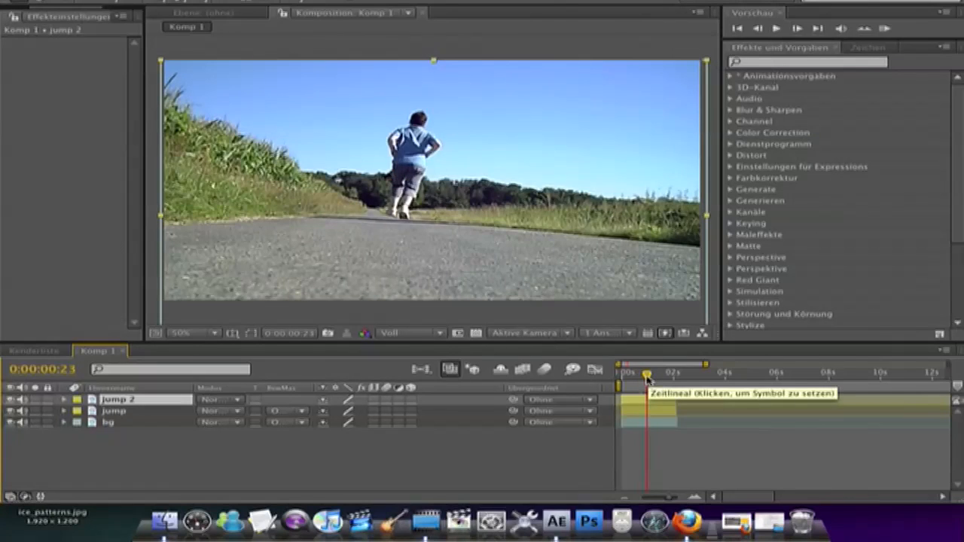
left_click_drag(645, 384, 656, 384)
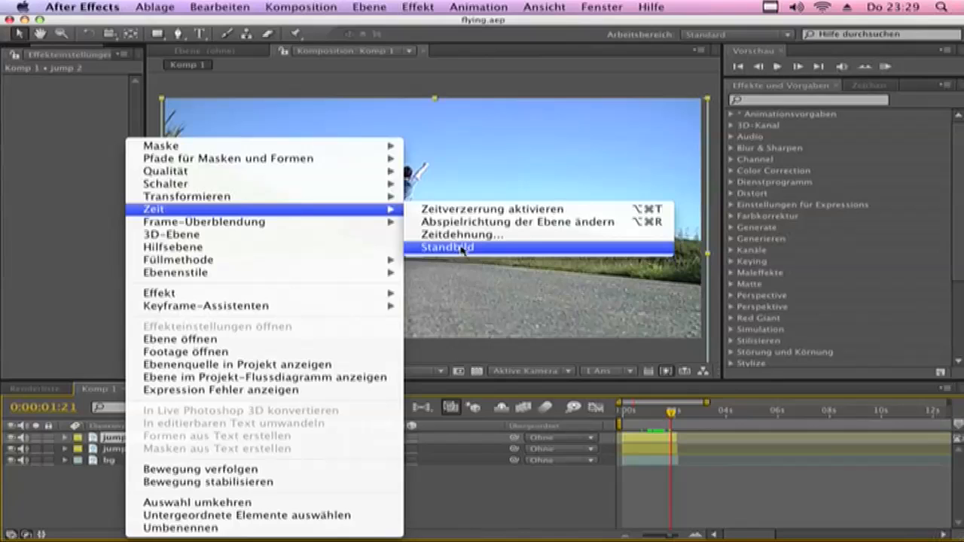
Step: Apply Standbild to freeze jump 2, remove the extra jump 3 layer and cue to the freeze at 1:21
left_click(448, 247)
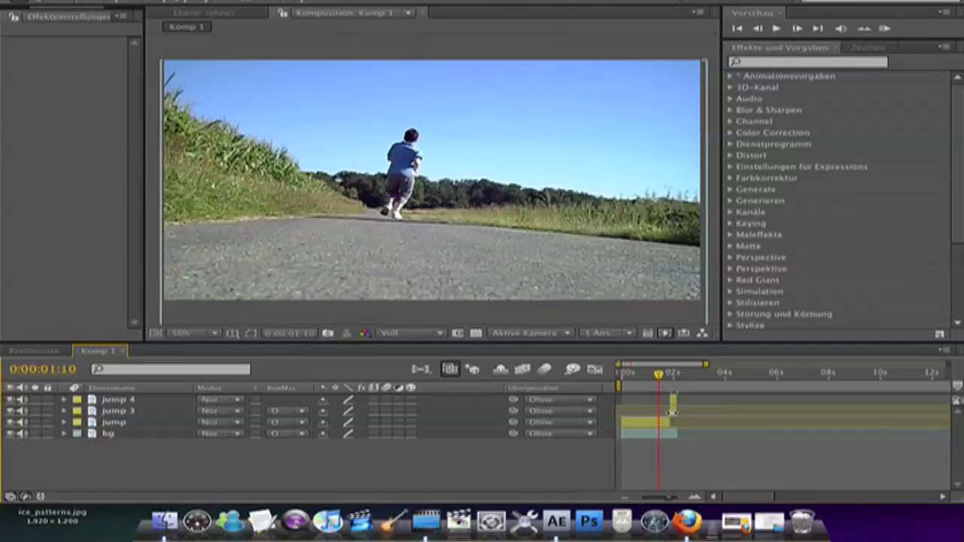
left_click(117, 409)
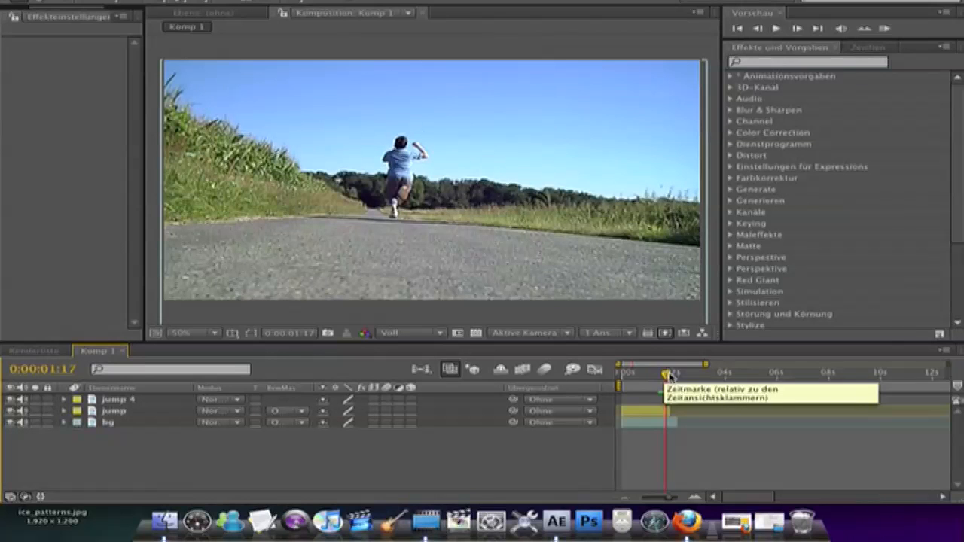
left_click_drag(666, 376, 670, 377)
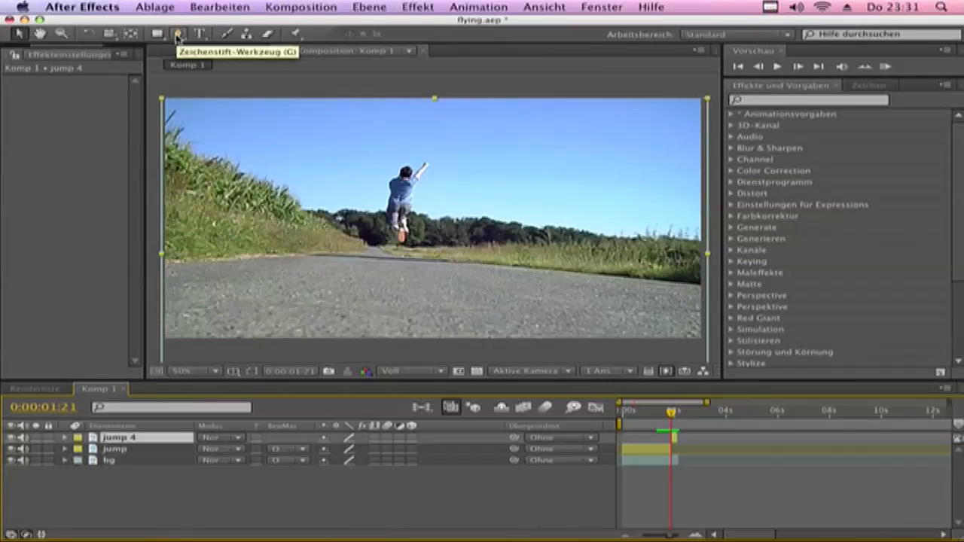
Step: Draw a closed pen mask around the mid-air person on the jump 4 layer
left_click(178, 33)
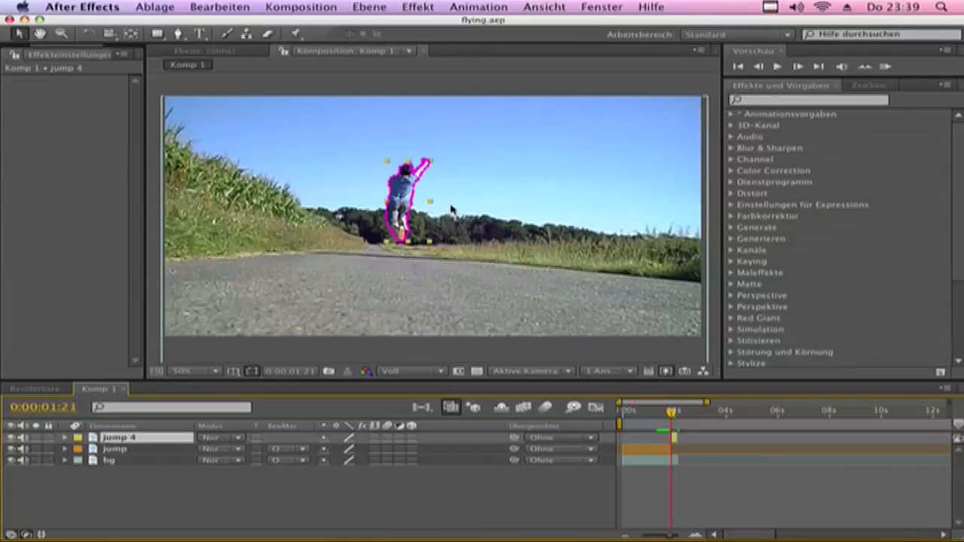
left_click(214, 371)
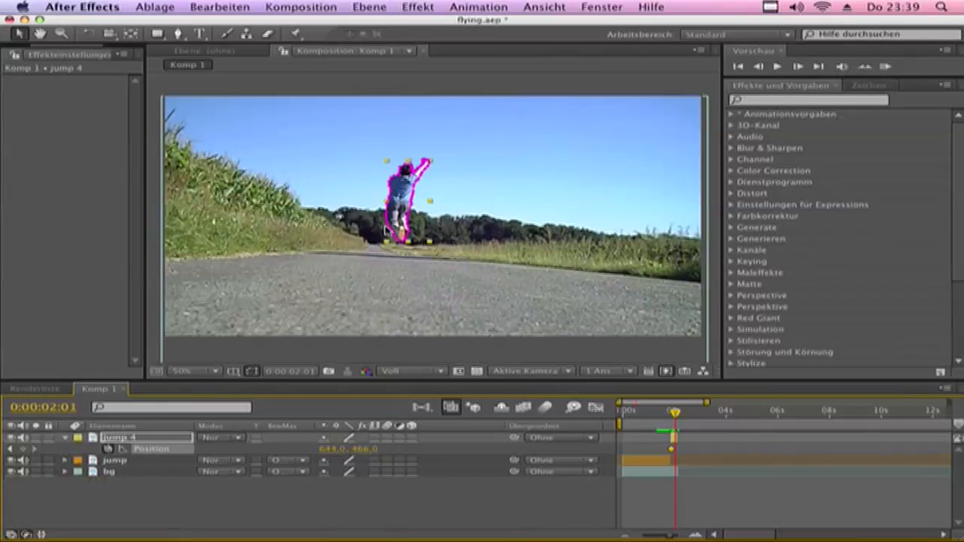
Step: Move the cut-out jump 4 person up past the top edge of the frame at 2:01
left_click_drag(407, 203, 410, 120)
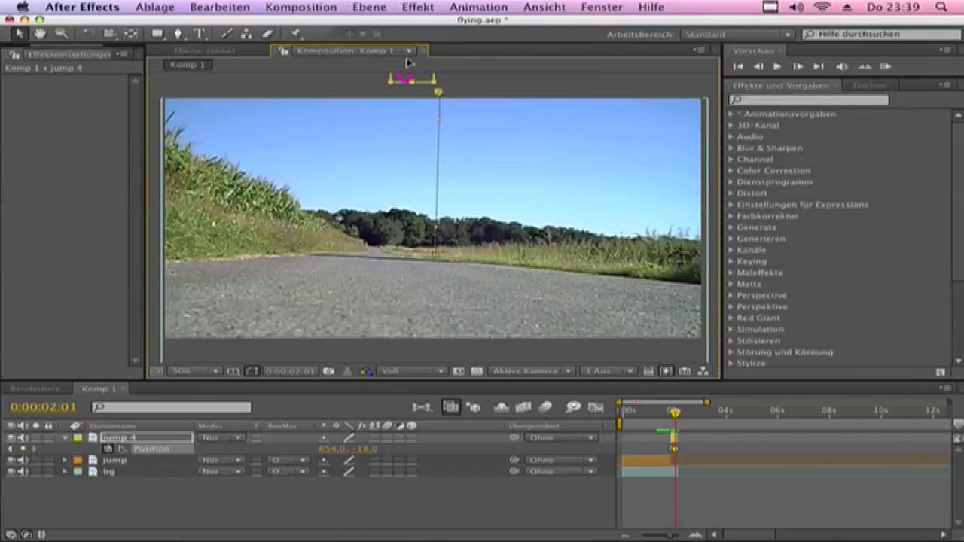
left_click_drag(410, 79, 436, 98)
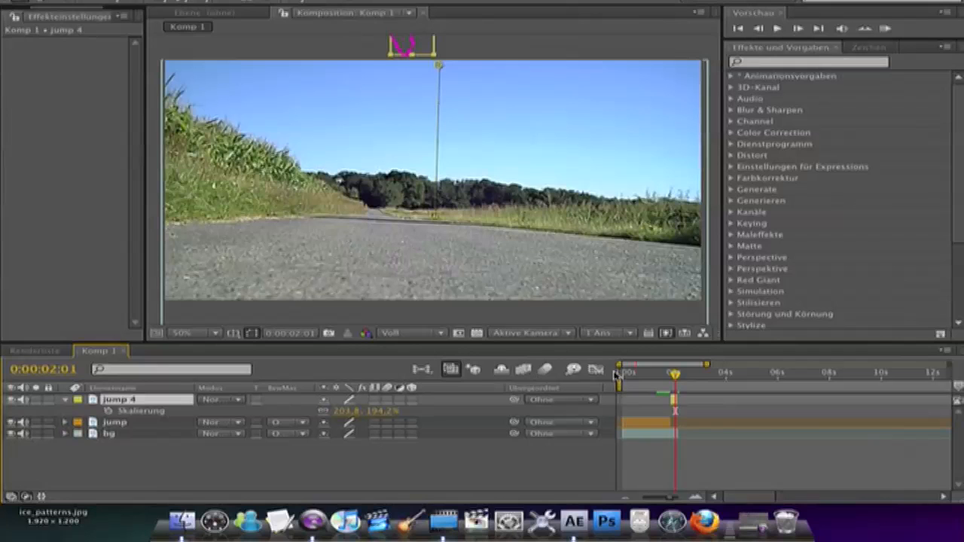
mouse_move(675, 374)
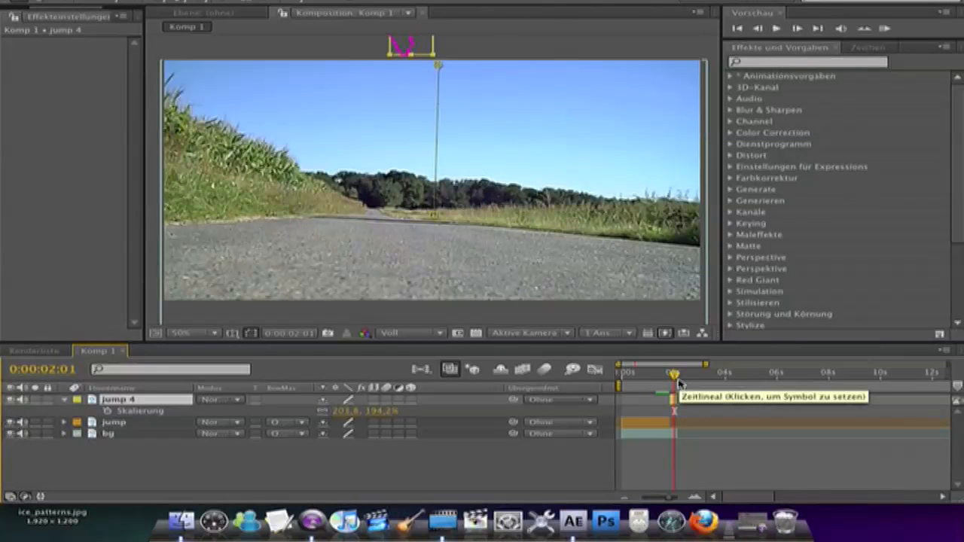
Step: Keyframe Skalierung so jump 4 changes size from 1:21 to 2:01 during the flight
left_click_drag(675, 373, 669, 374)
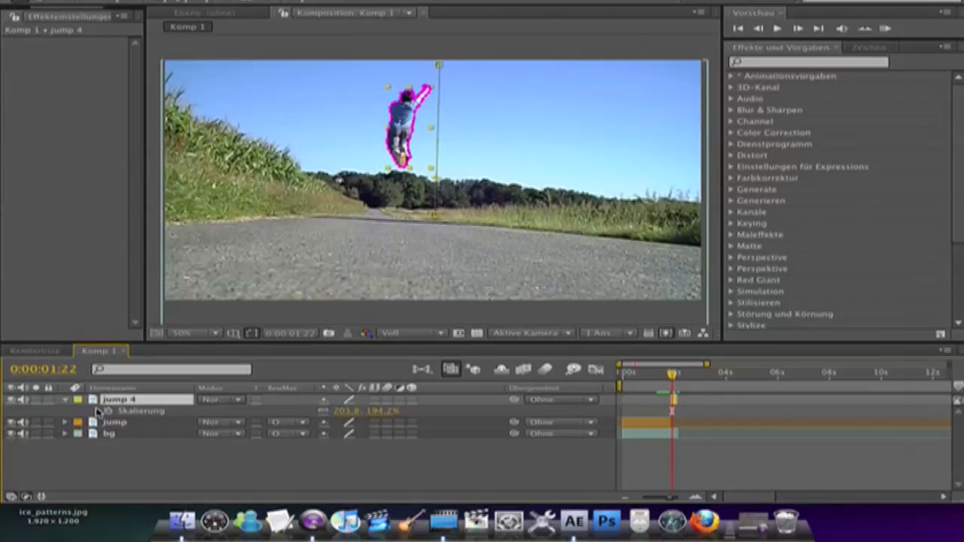
mouse_move(106, 411)
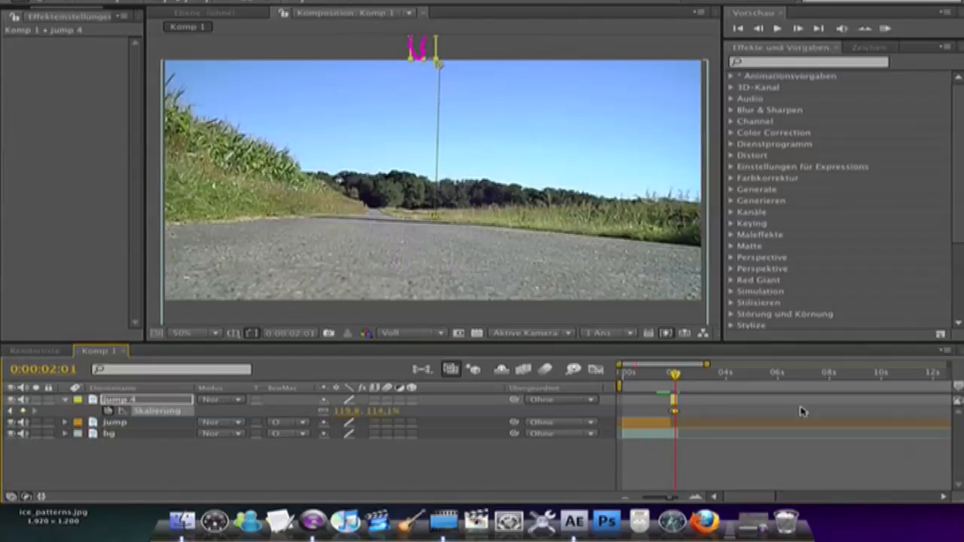
left_click_drag(678, 374, 669, 373)
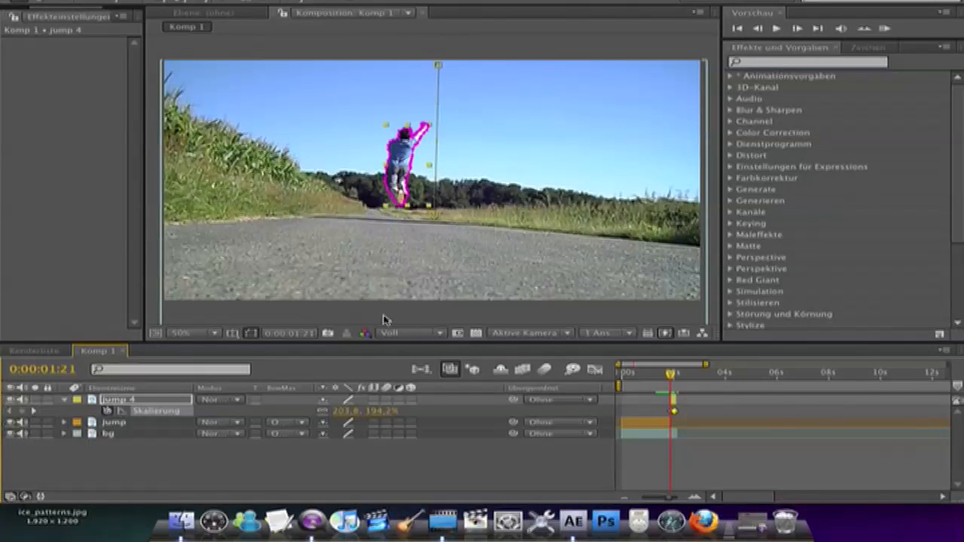
mouse_move(546, 369)
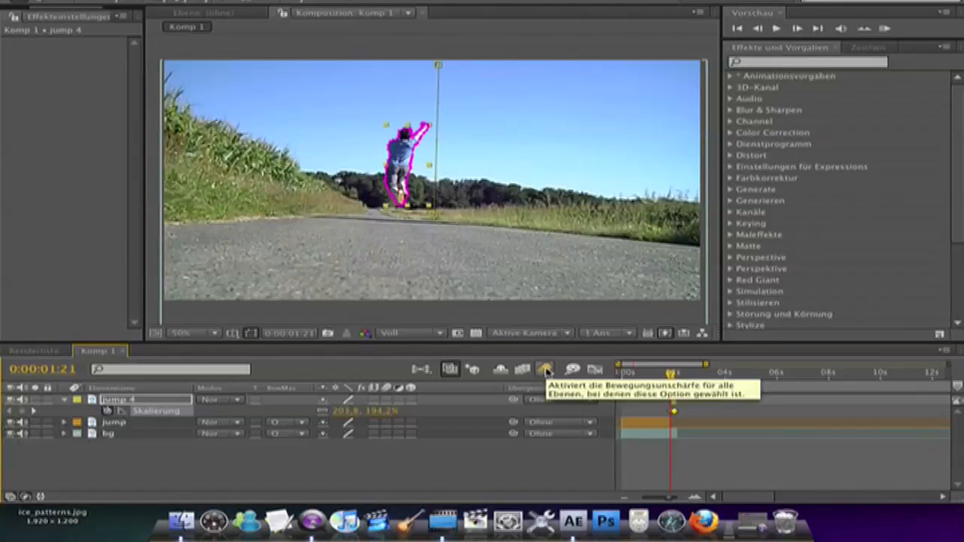
Step: Enable the composition's motion blur switch in the Komp 1 timeline
left_click(546, 369)
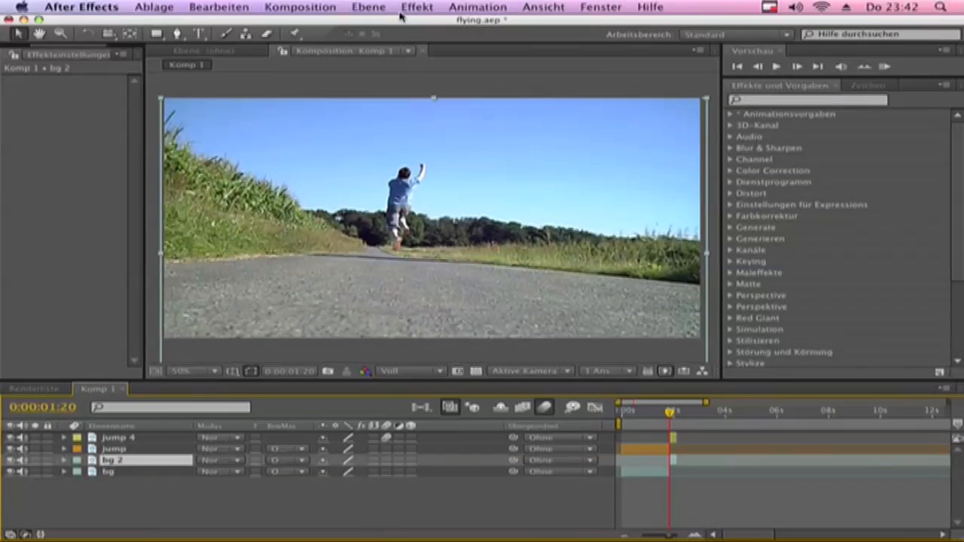
Step: Add Radialer Weichzeichner to bg 2 with Methode set to Strahlenförmig
left_click(416, 6)
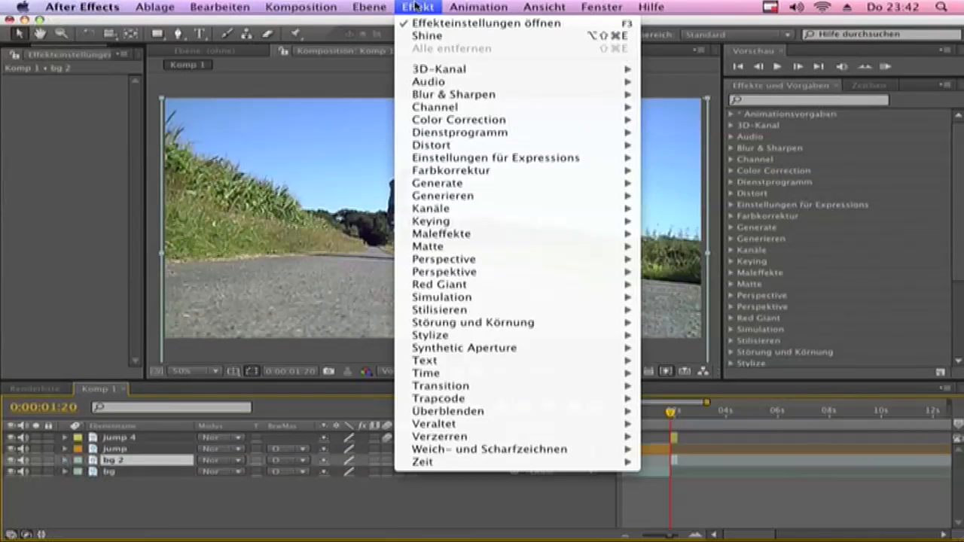
mouse_move(515, 398)
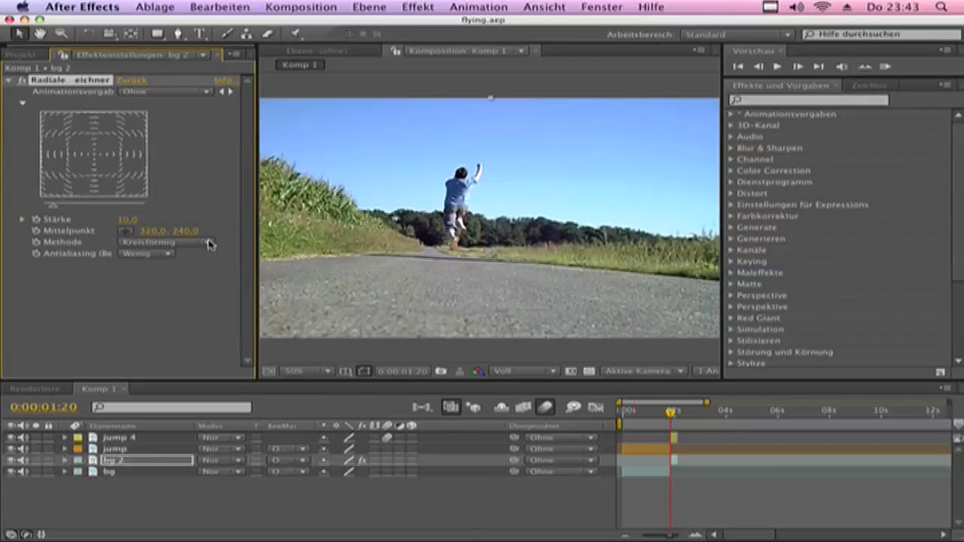
left_click(148, 241)
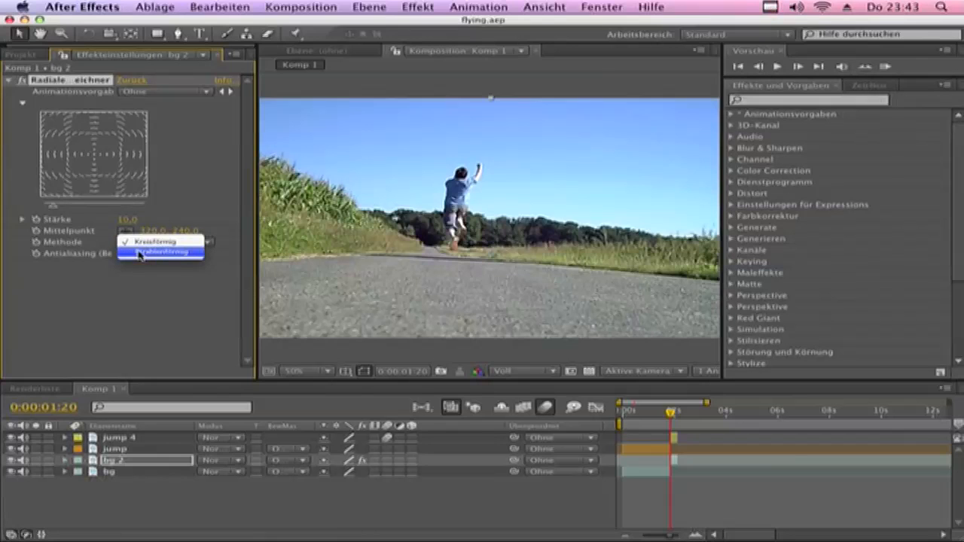
left_click(160, 251)
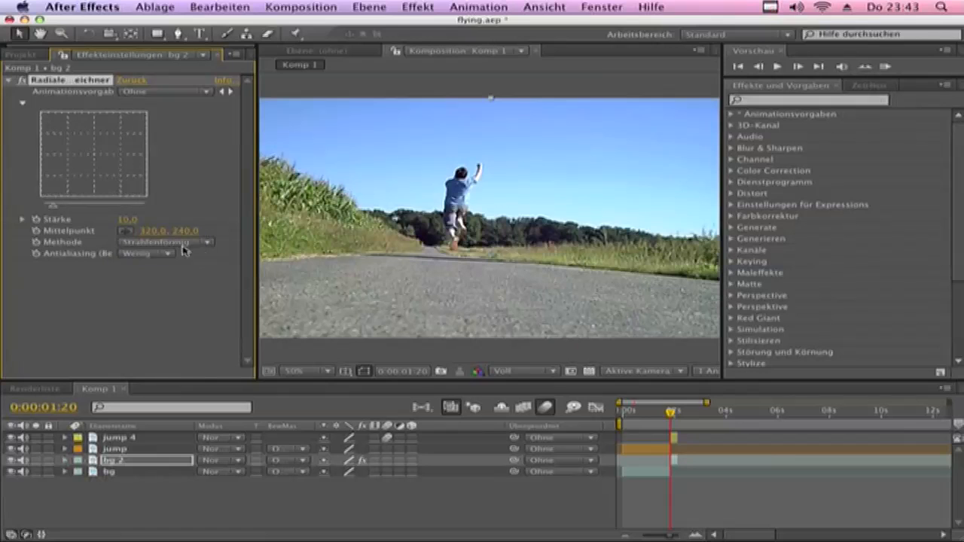
mouse_move(111, 163)
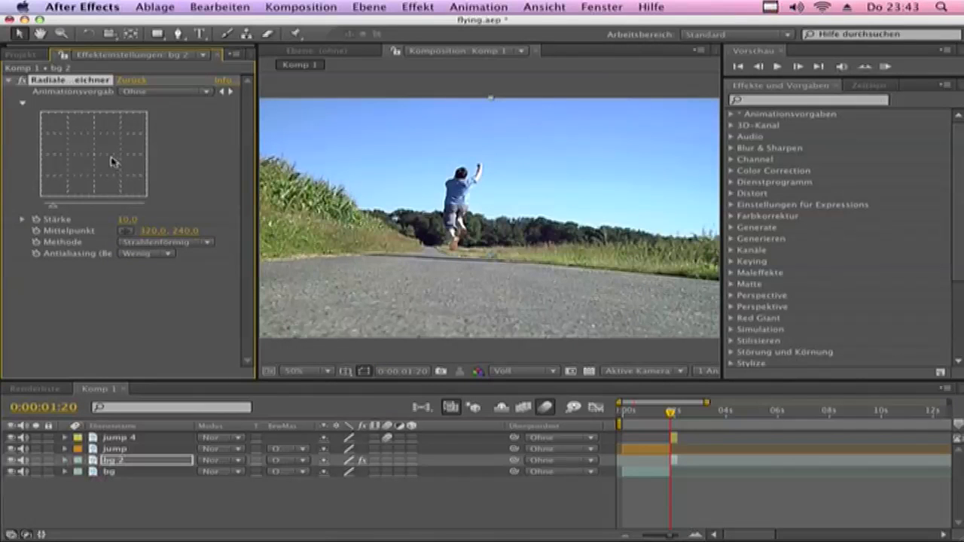
mouse_move(96, 158)
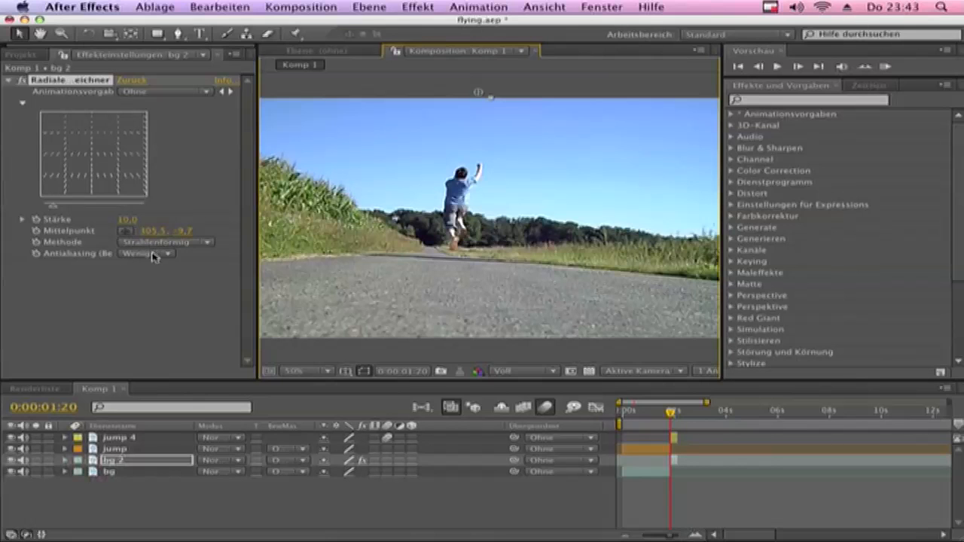
Step: Set Antialiasing to Stark and enter Stärke 0 at the start of the flight
left_click(166, 253)
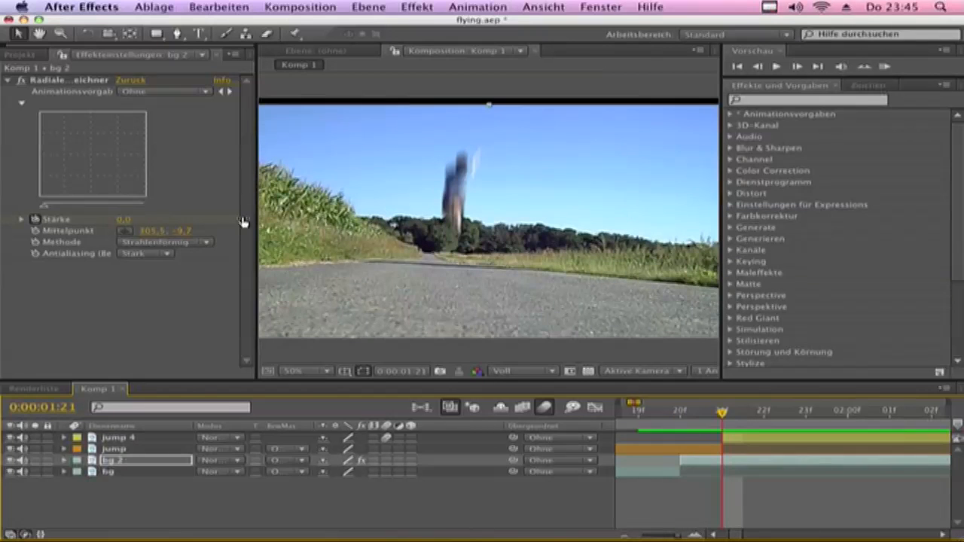
double_click(123, 220)
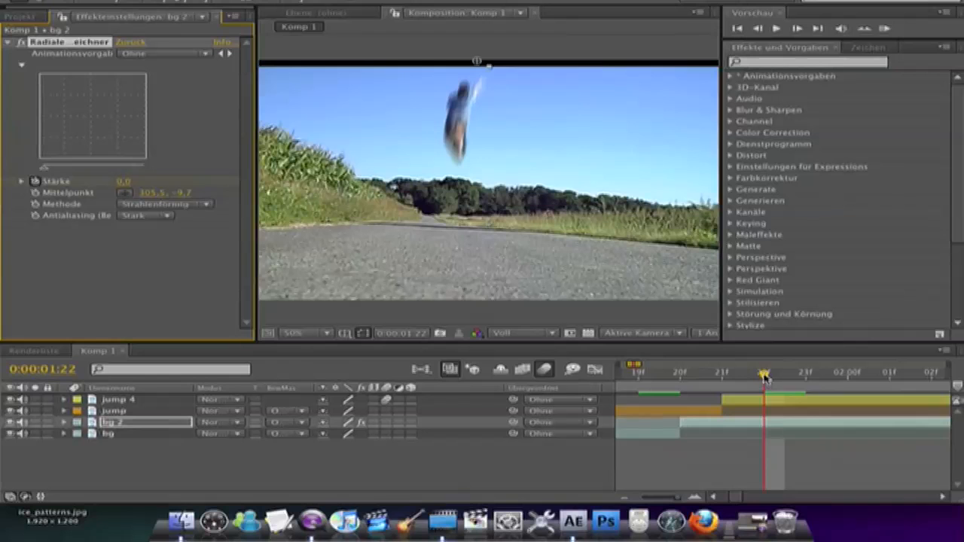
mouse_move(762, 376)
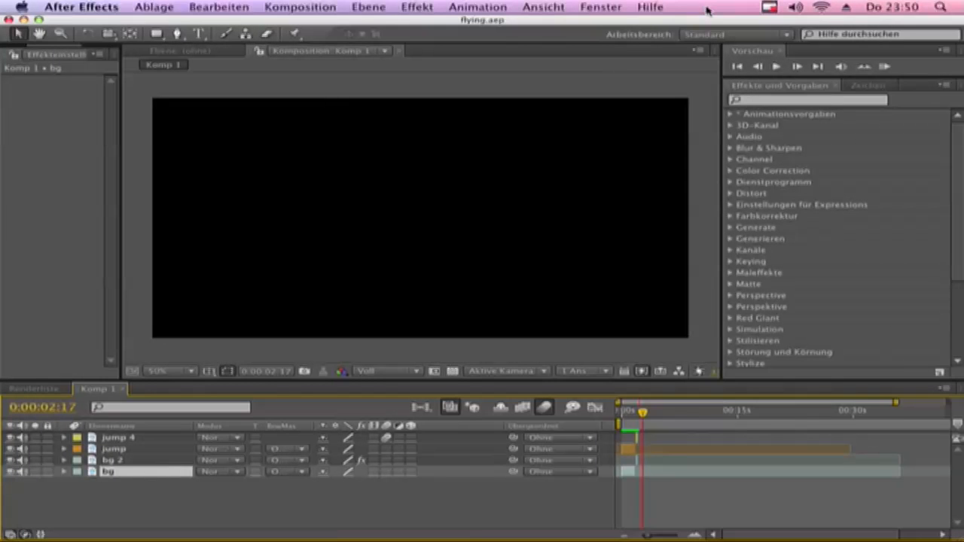
mouse_move(729, 19)
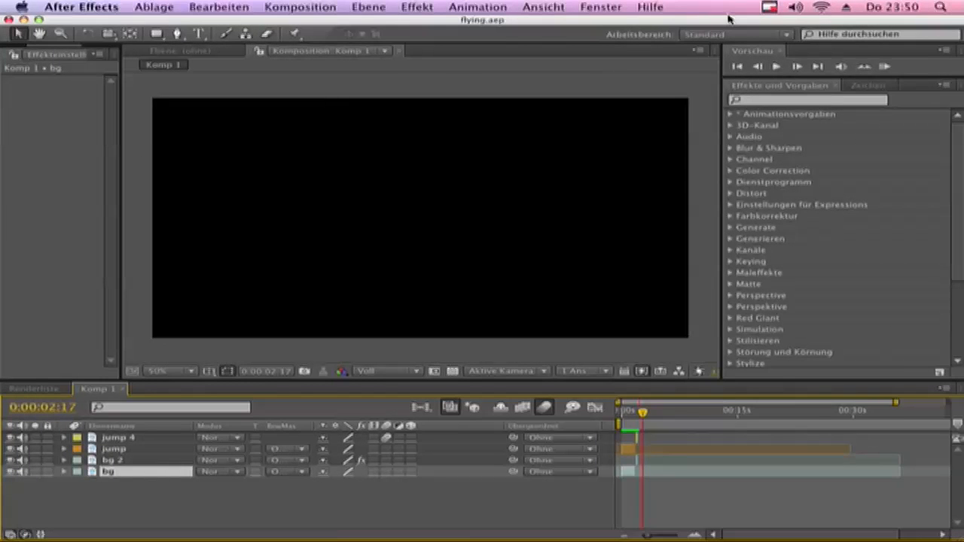